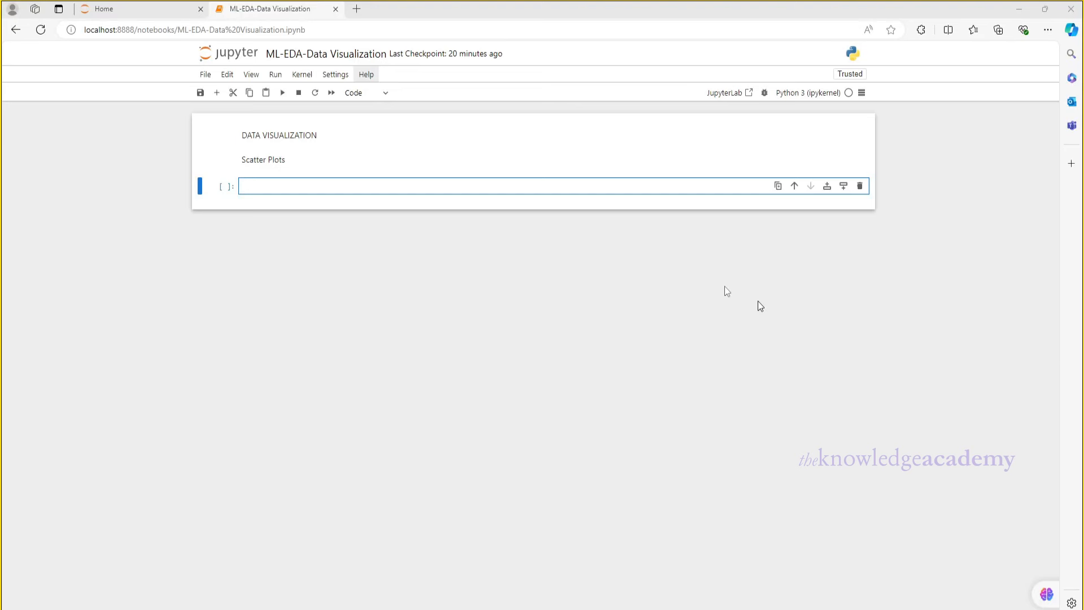
{"action": "mouse_move", "coordinate": [429, 136]}
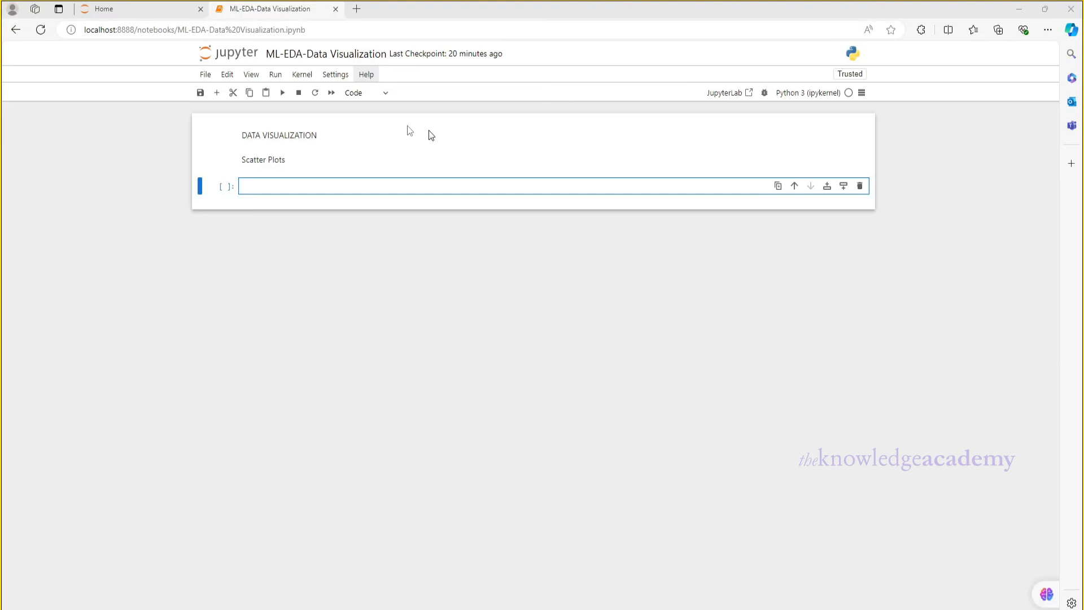
{"action": "mouse_move", "coordinate": [359, 154]}
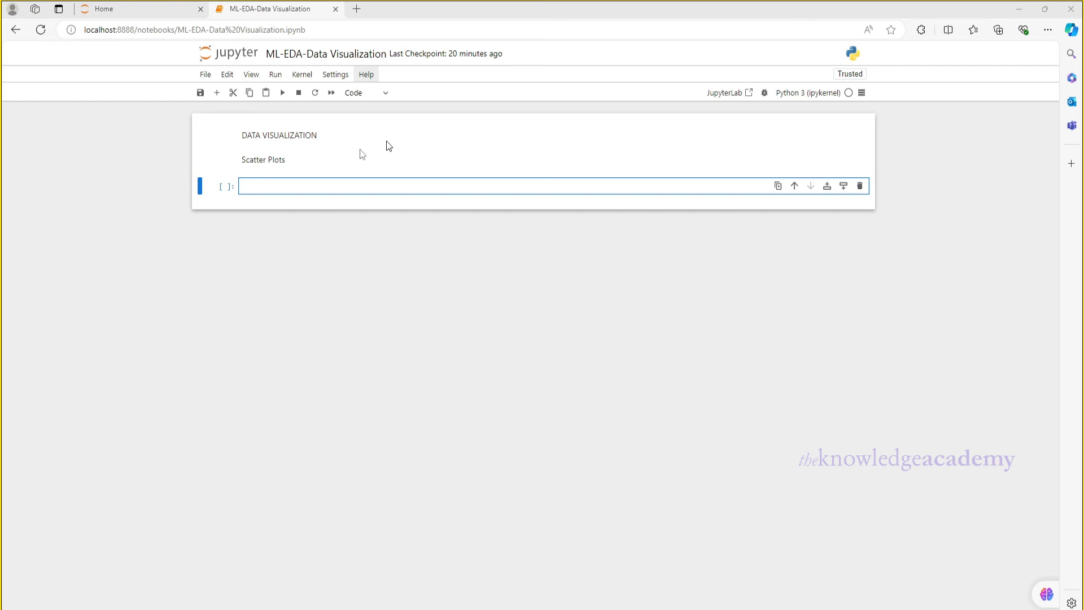
{"action": "mouse_move", "coordinate": [297, 180]}
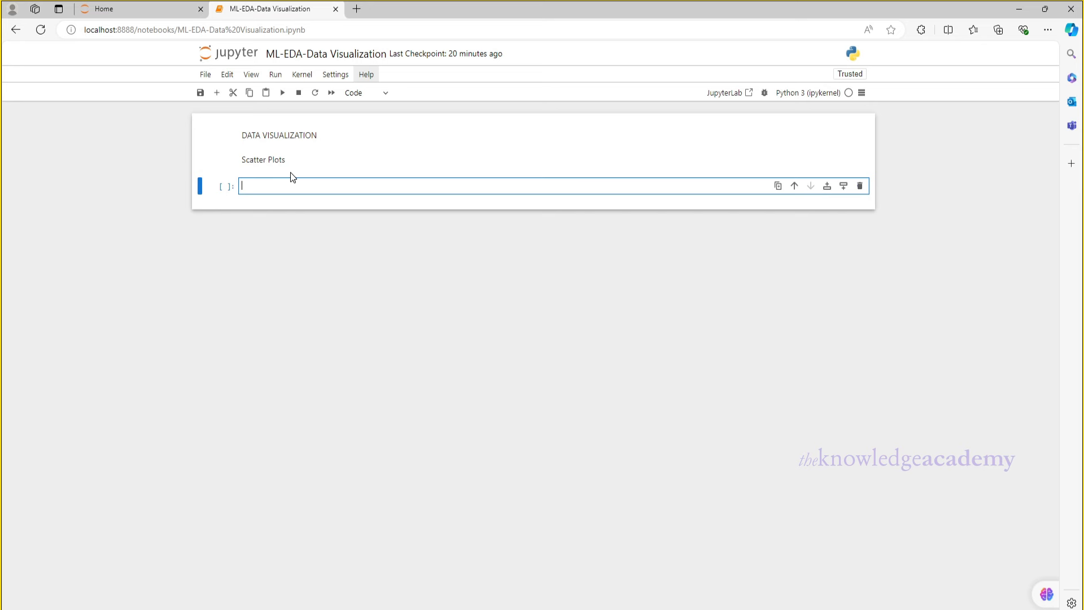
Import matplotlib and pandas, read D:\House_price.csv, and run plt.scatter of area vs price with title and labels
{"action": "type", "text": "import matplotli"}
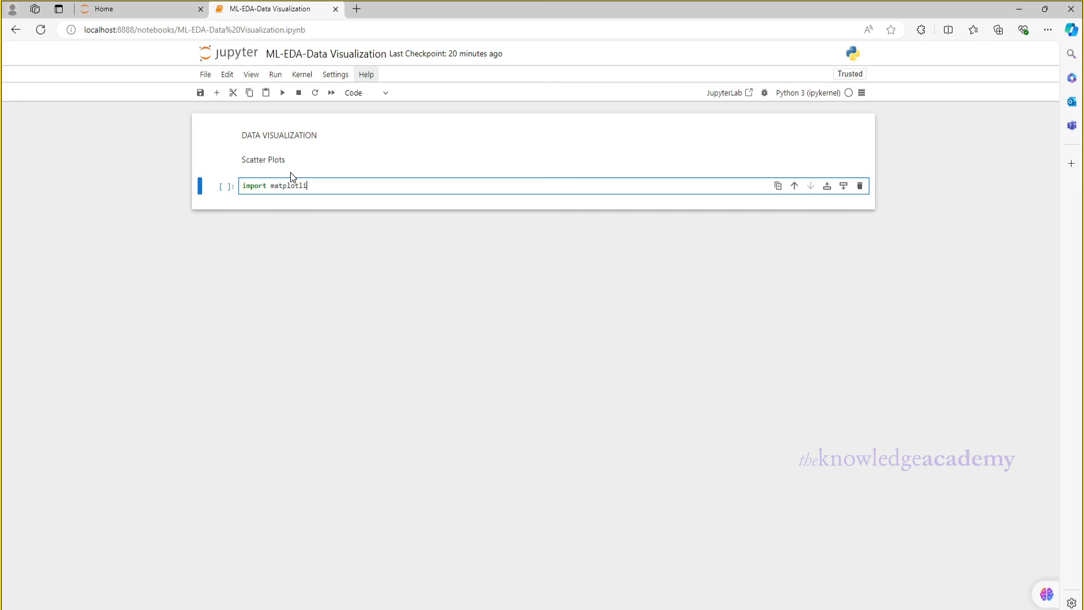
{"action": "type", "text": "b.pyplot as plt"}
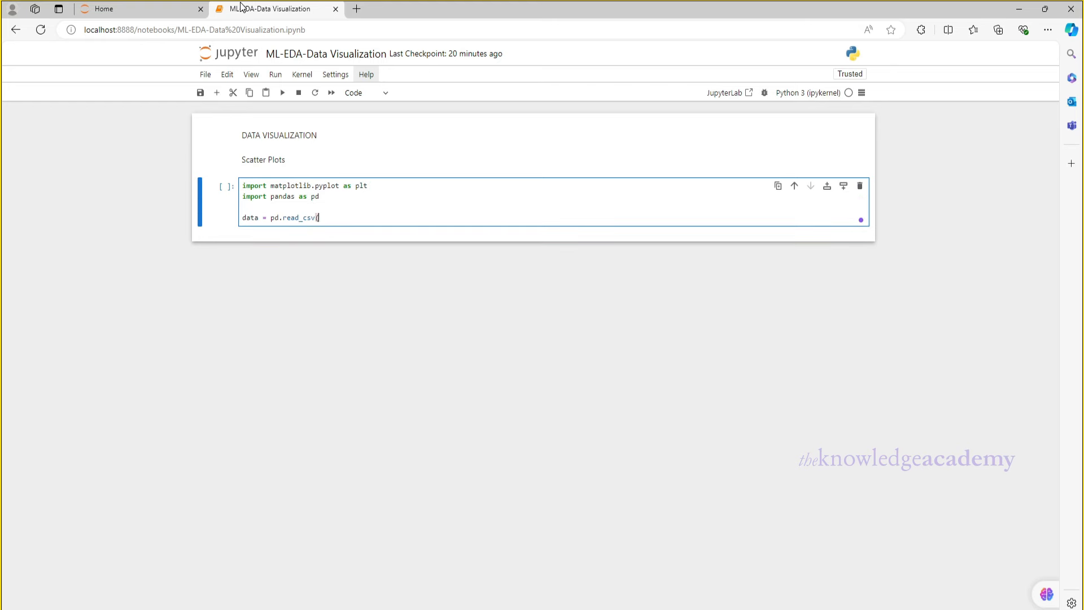
{"action": "type", "text": "r'D:\\House_price.csv')"}
{"action": "type", "text": "y = data['price"}
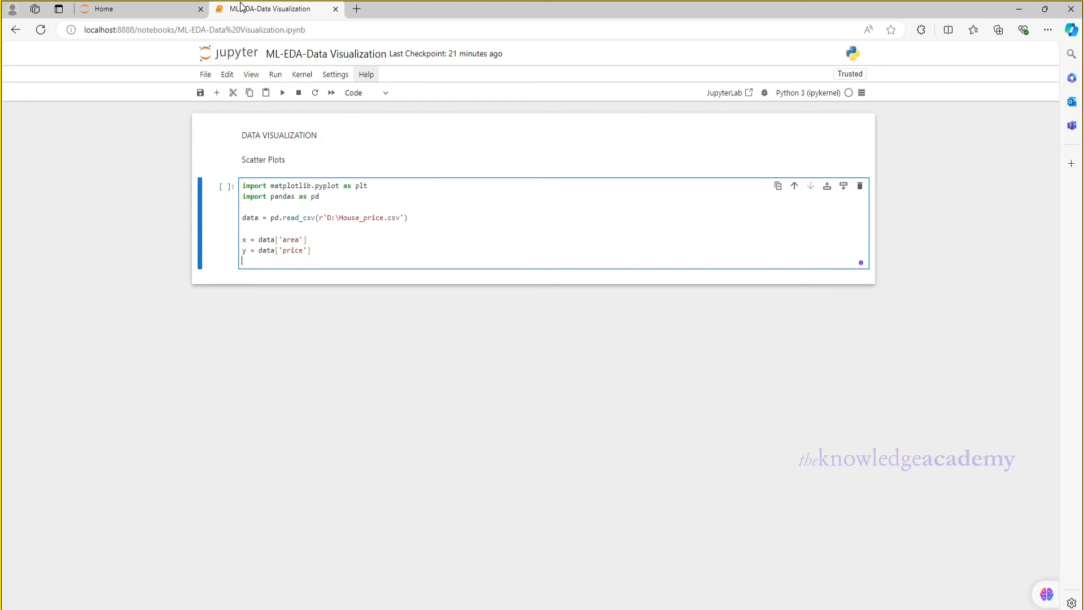
{"action": "type", "text": "plt.scatter(x,y)"}
{"action": "type", "text": "plt.xlabel"}
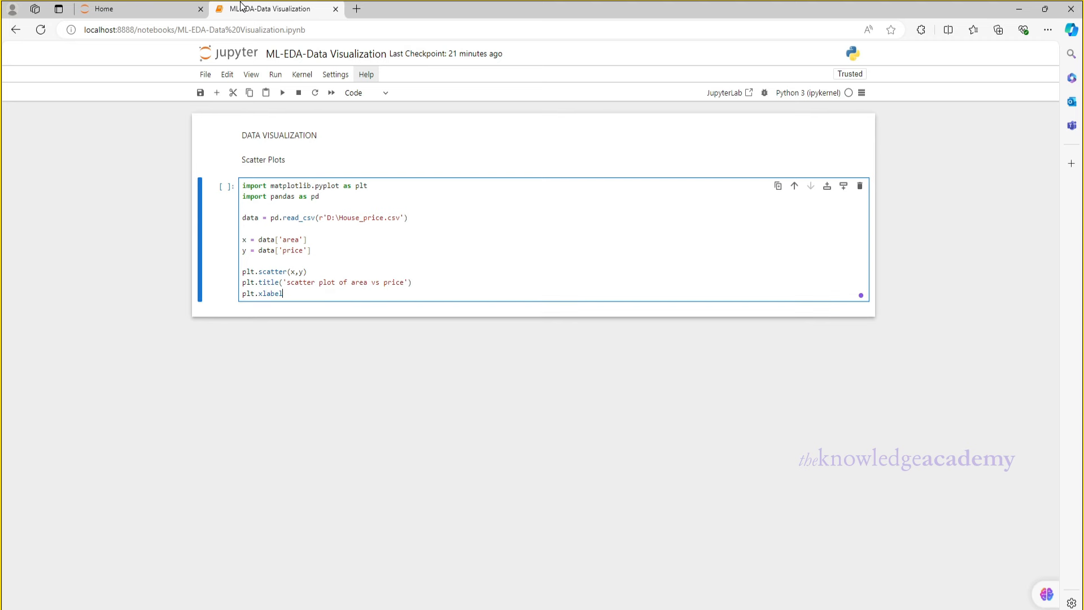
{"action": "type", "text": "('area')"}
{"action": "type", "text": "plt.ylabel('price')"}
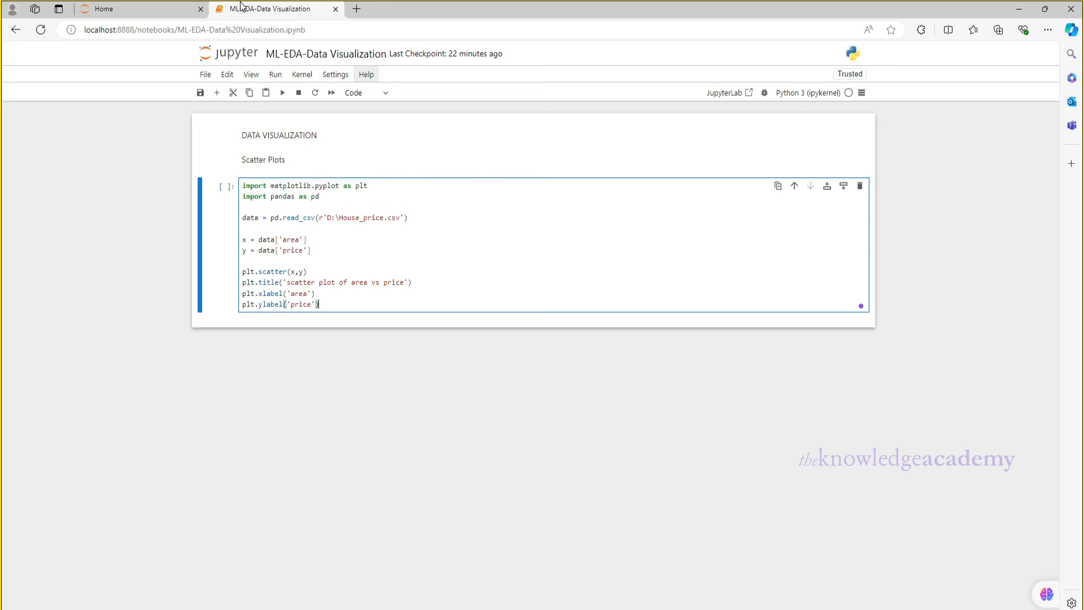
{"action": "left_click", "coordinate": [281, 92]}
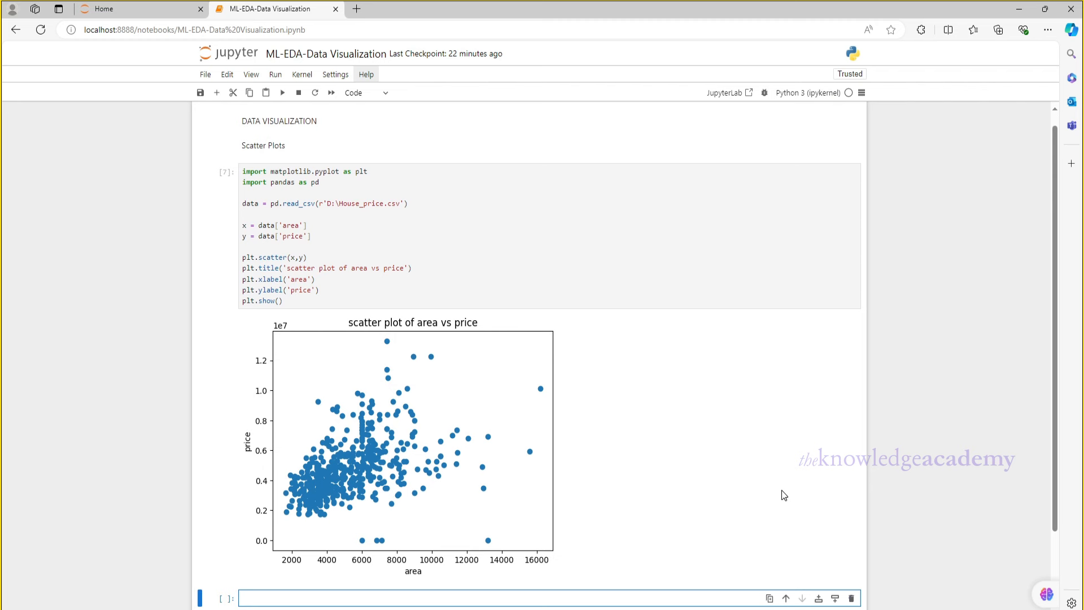
Scroll to view the rendered area vs price scatter plot and the cells below it
{"action": "scroll", "scroll_direction": "down", "scroll_amount": 3}
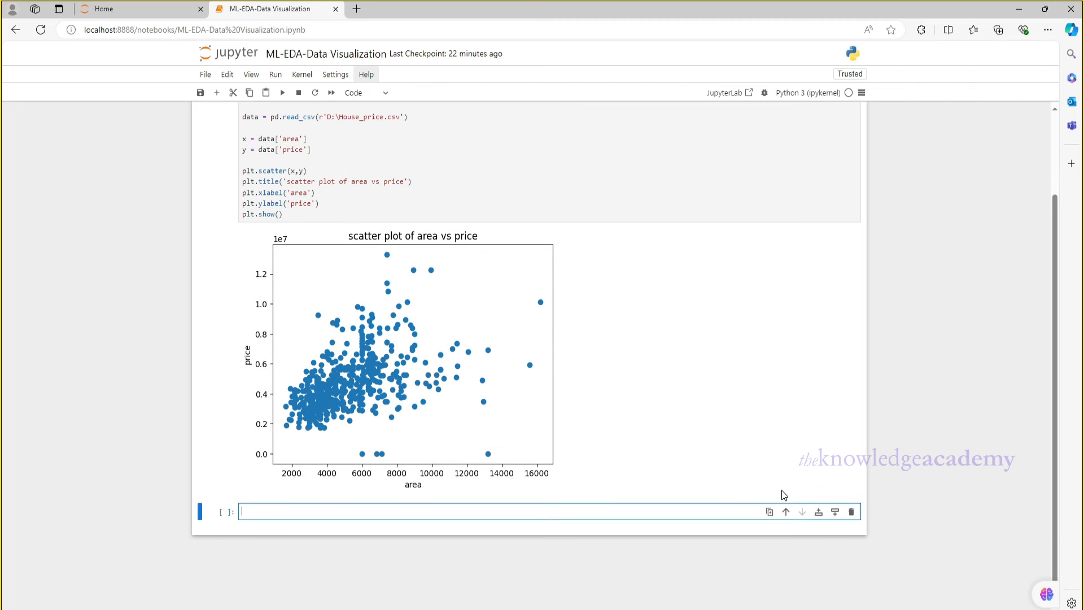
{"action": "scroll", "scroll_direction": "up", "scroll_amount": 3}
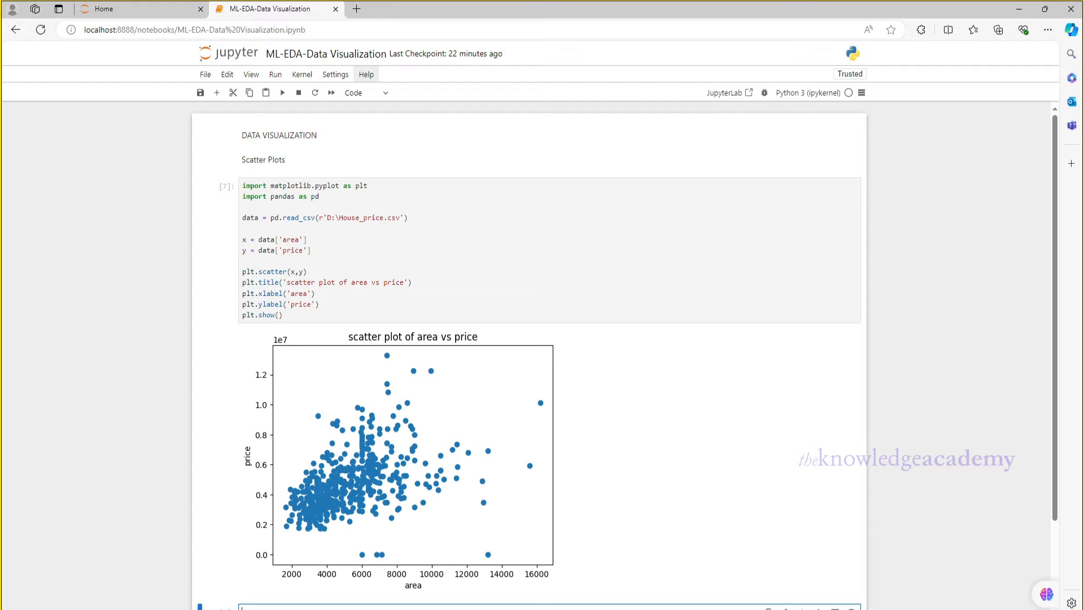
{"action": "scroll", "scroll_direction": "down", "scroll_amount": 3}
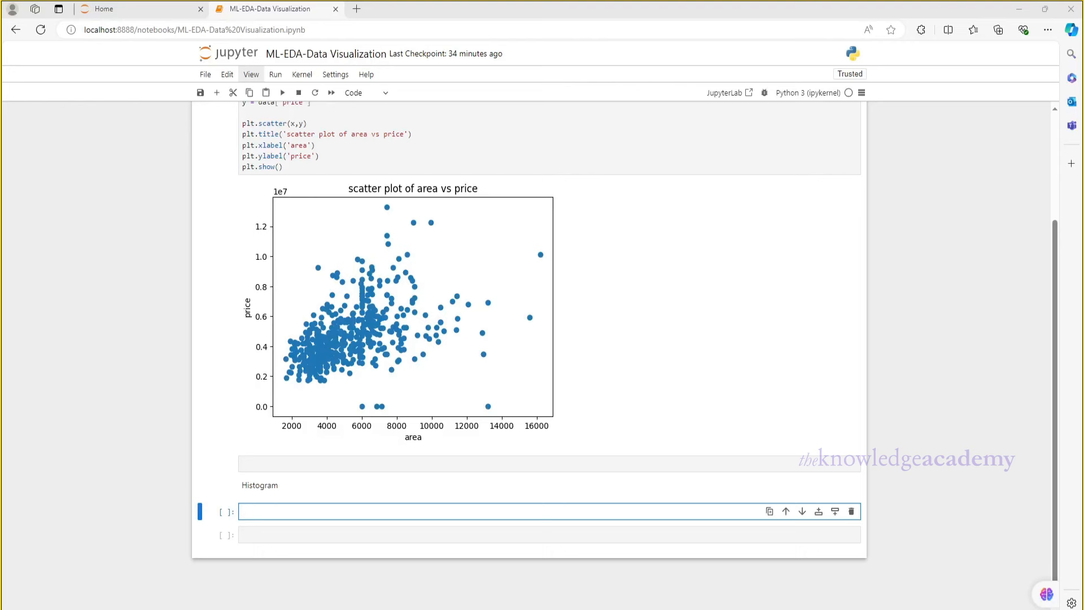
Import seaborn as sns, read House_price.csv, and run a histplot of price with bins=10 and kde=True
{"action": "type", "text": "import seaborn as"}
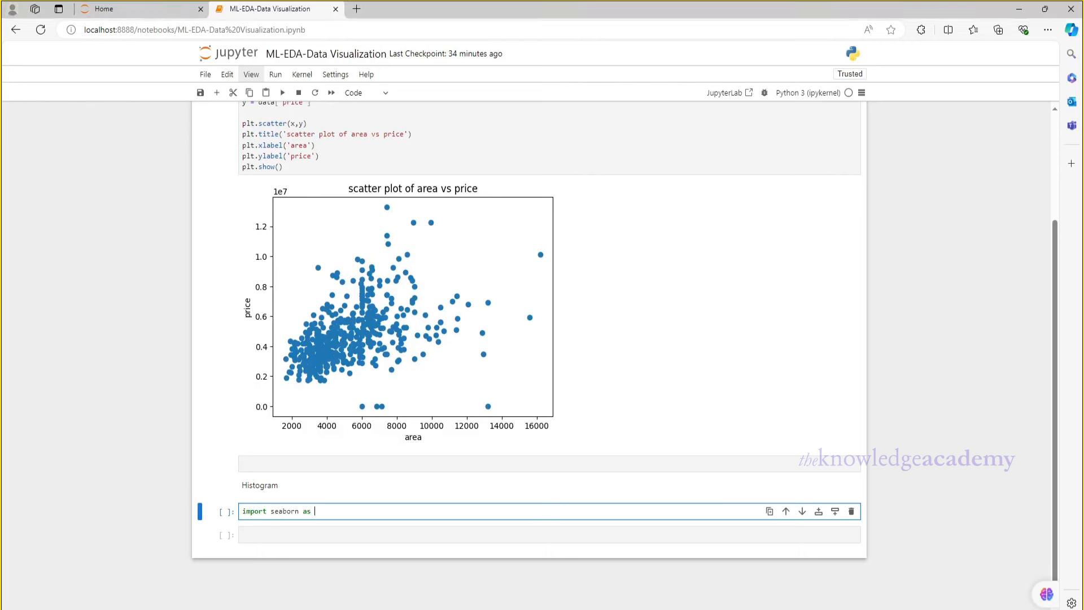
{"action": "type", "text": "sns"}
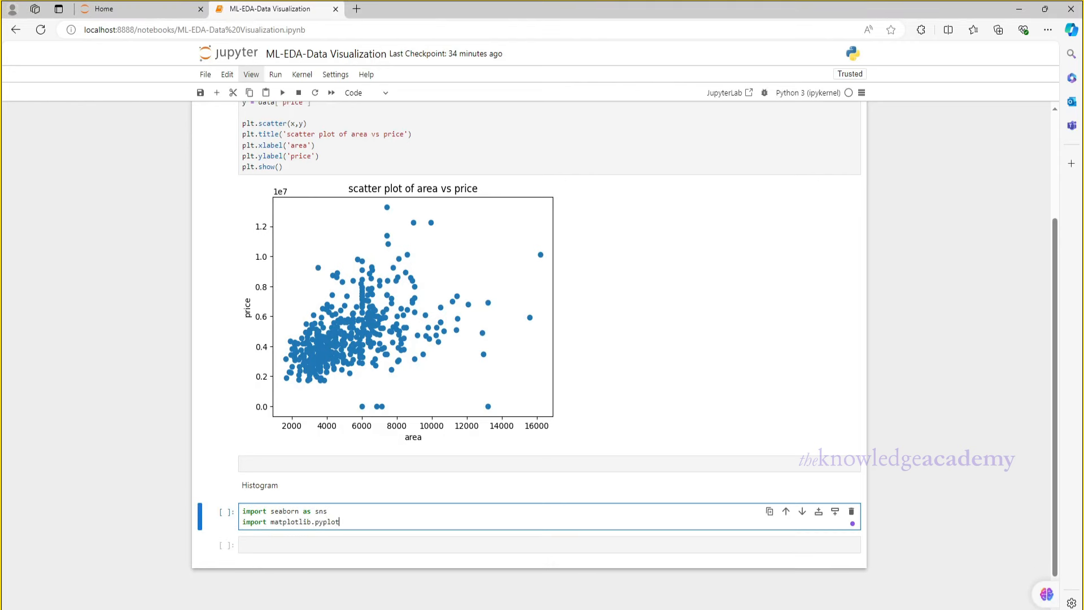
{"action": "type", "text": "as plt"}
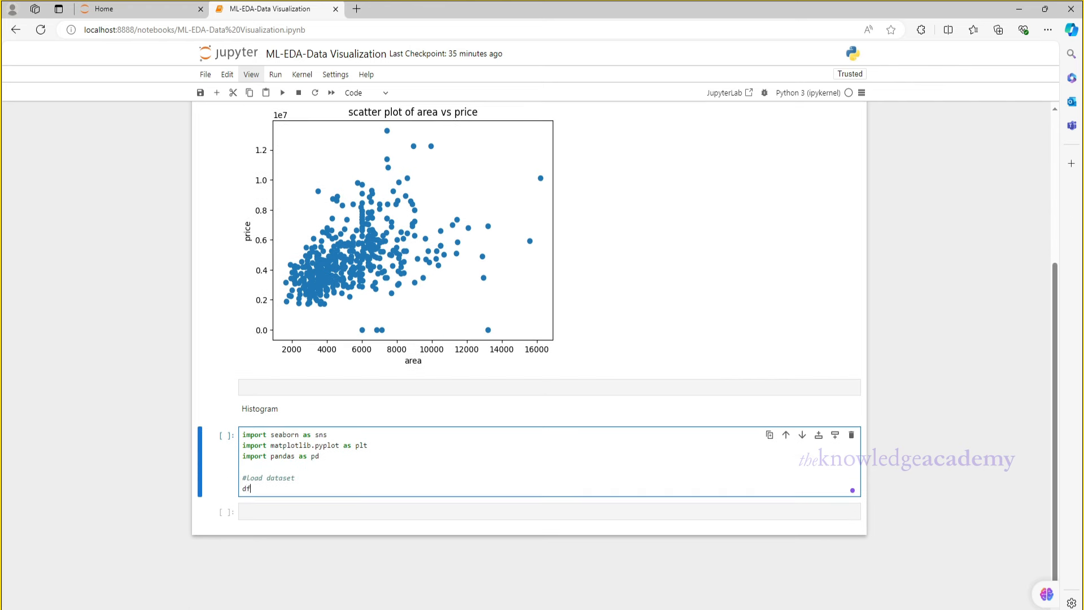
{"action": "type", "text": "data = pd.read_csv(r'D:\\House_price.csv')"}
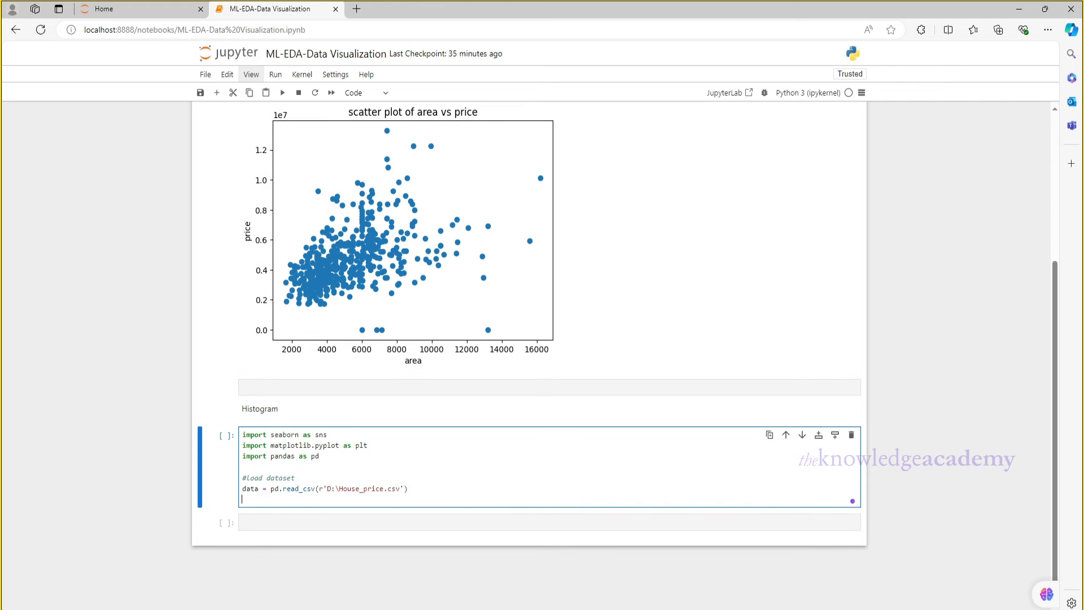
{"action": "type", "text": "variable = data['price']"}
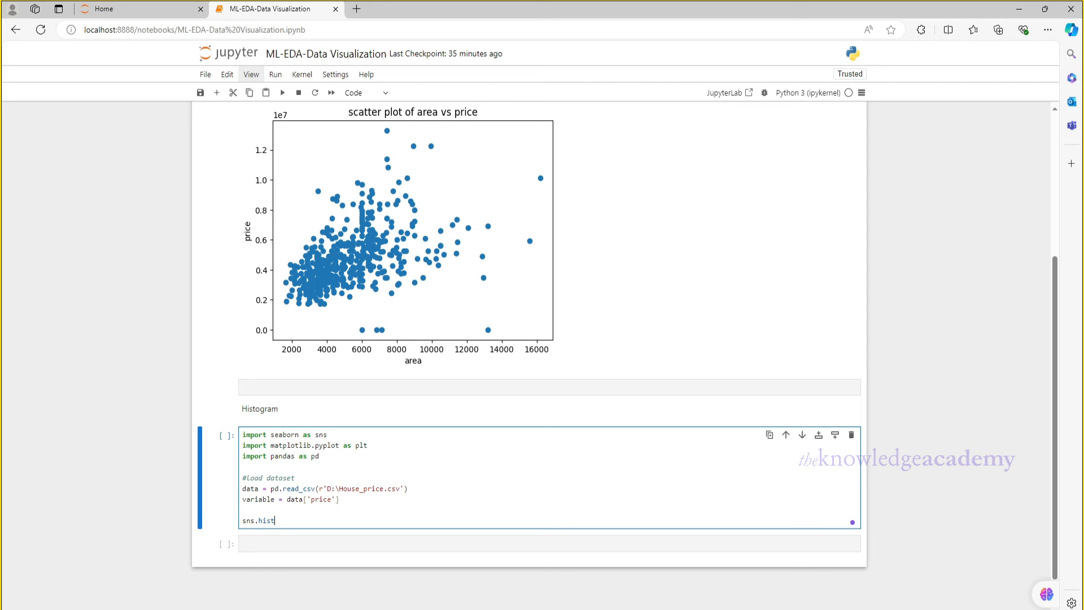
{"action": "type", "text": "plot(variable, bins=10, kde=True"}
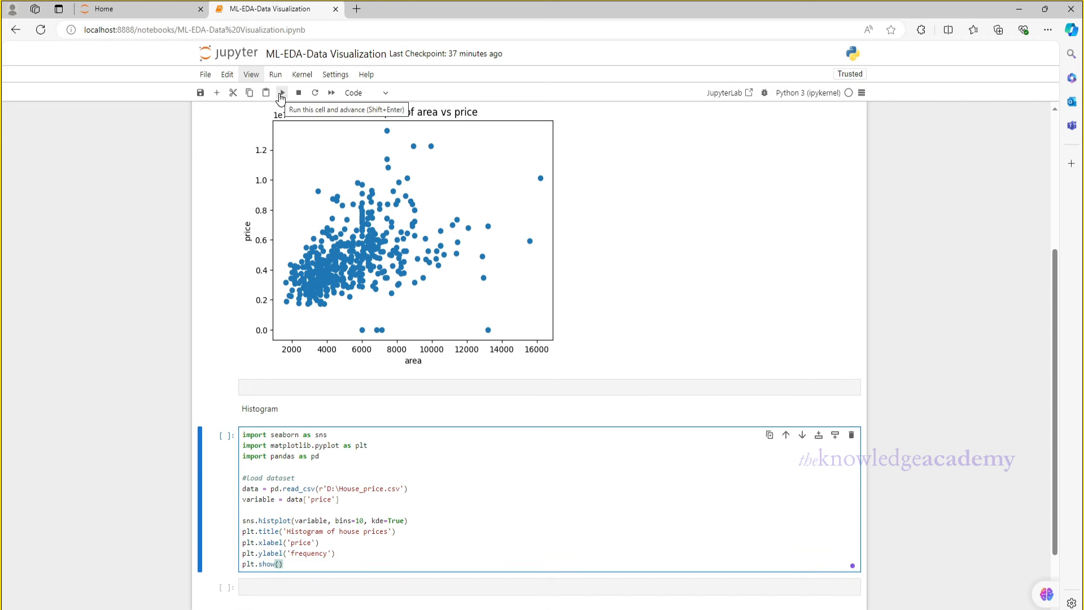
{"action": "left_click", "coordinate": [281, 92]}
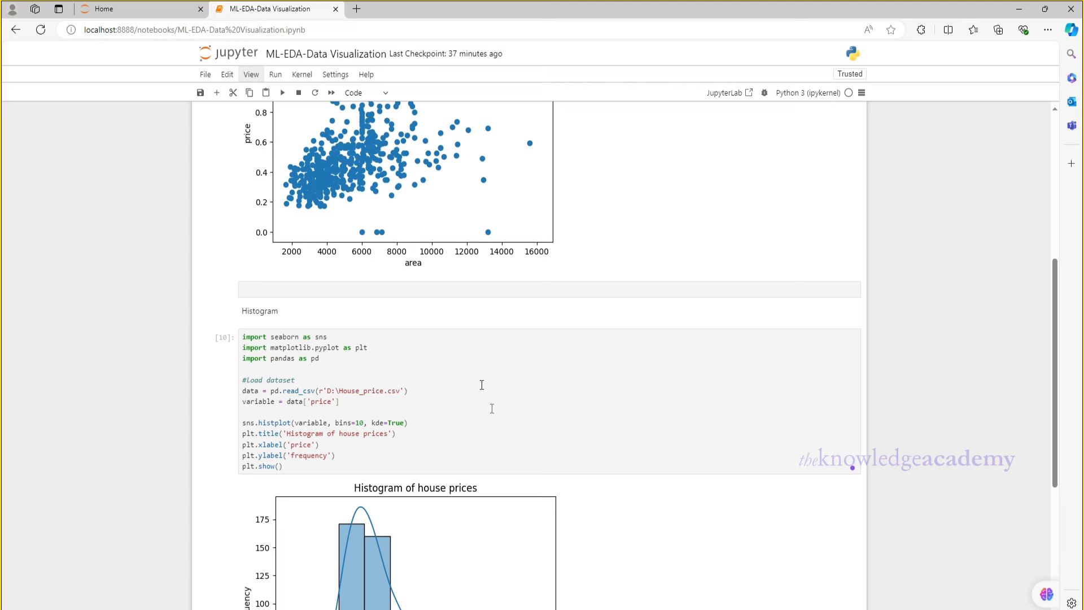
Scroll down past the histogram output to the new Box plot heading area
{"action": "scroll", "scroll_direction": "down", "scroll_amount": 3}
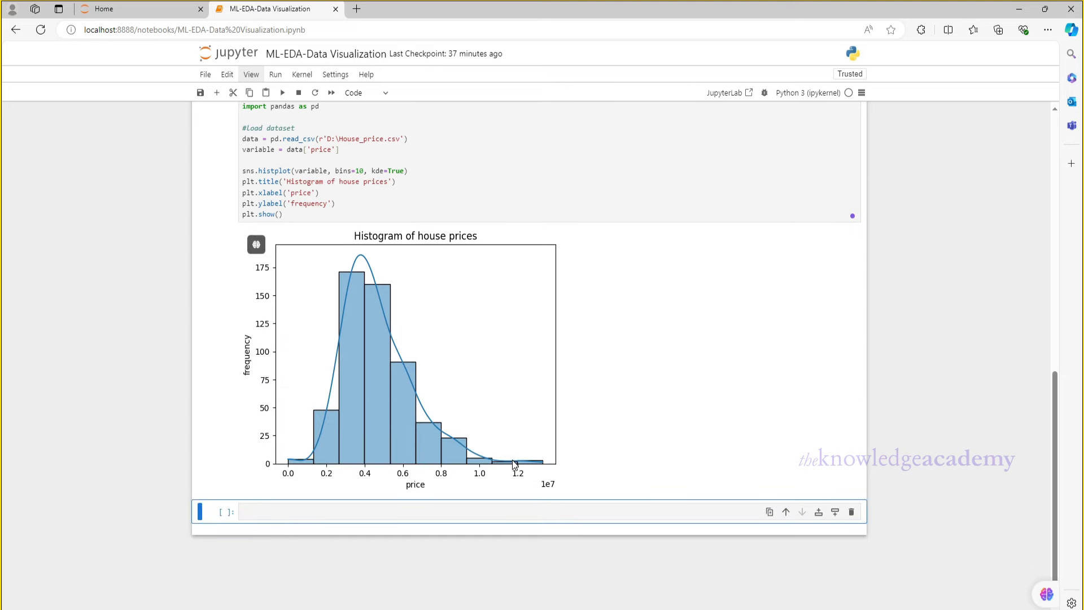
{"action": "mouse_move", "coordinate": [514, 464]}
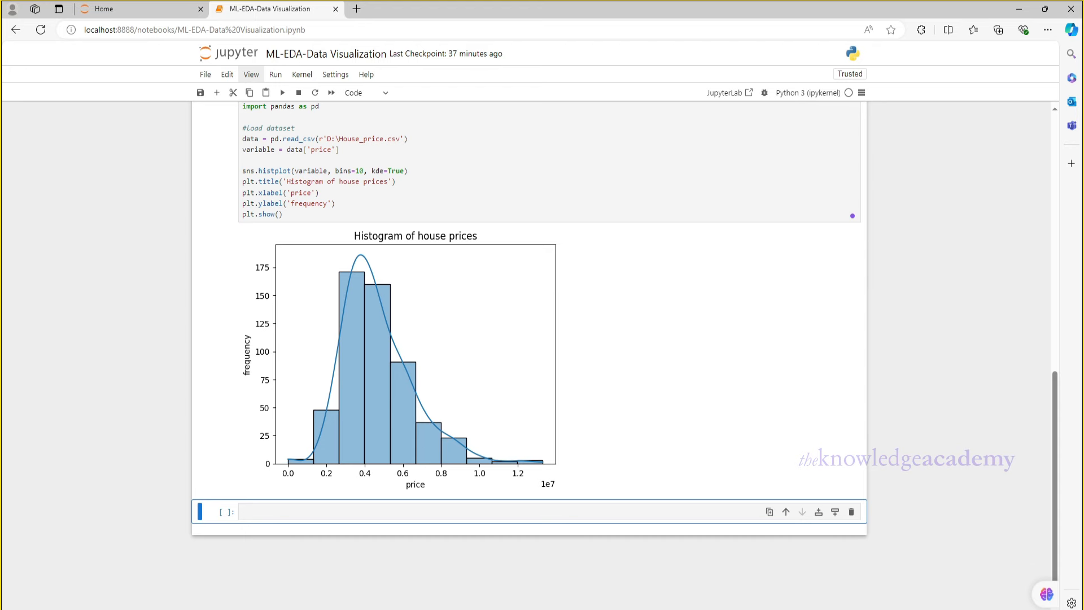
{"action": "scroll", "scroll_direction": "down", "scroll_amount": 3}
{"action": "type", "text": "Box plot"}
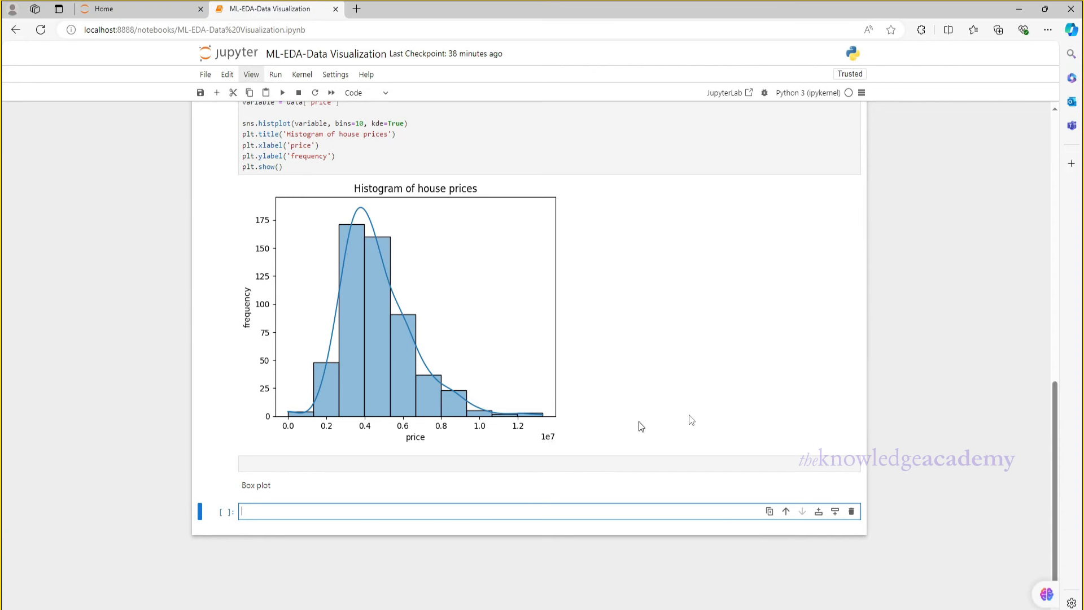
Read House_price.csv and write data.boxplot(column=['price']) titled 'box plot of house prices' with ylabel 'price'
{"action": "type", "text": "import matplotlib.pyplot as plt"}
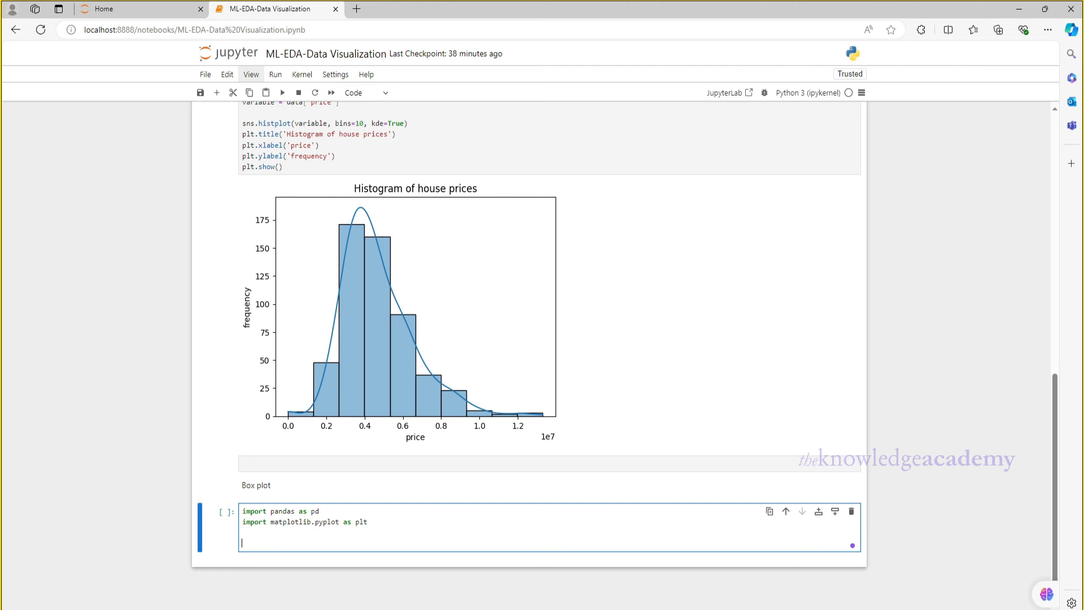
{"action": "type", "text": "data = pd.read_"}
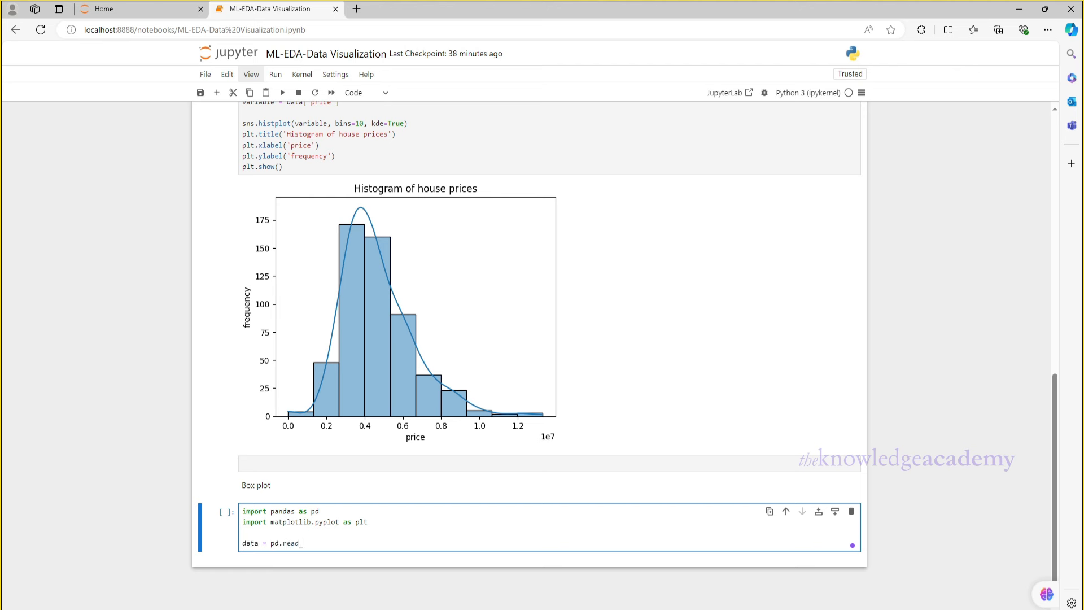
{"action": "type", "text": "csv(r'D:\\House_price.csv')"}
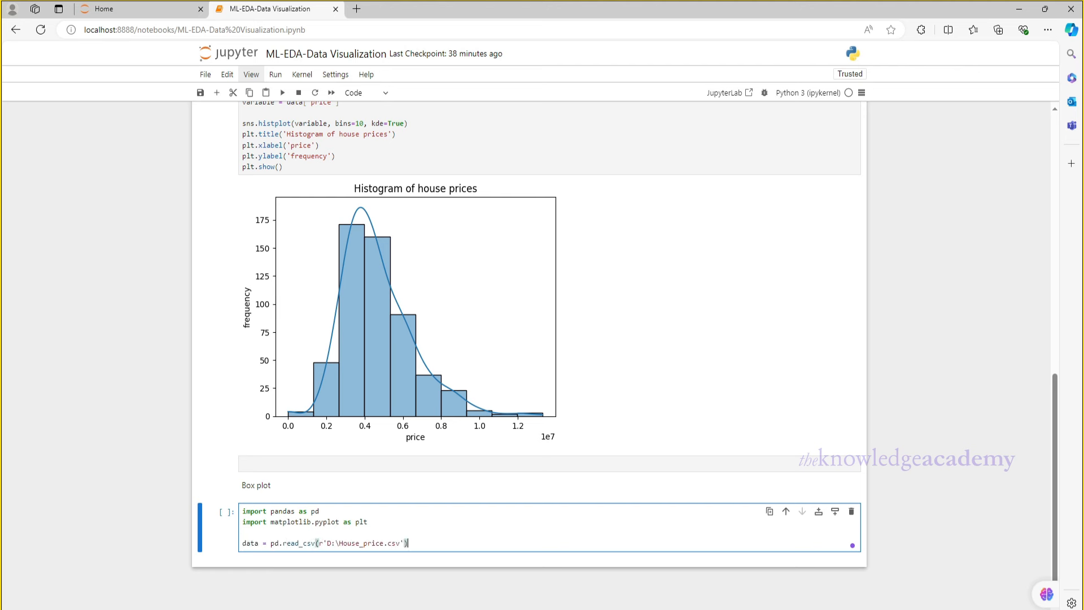
{"action": "type", "text": "data.boxplot(column="}
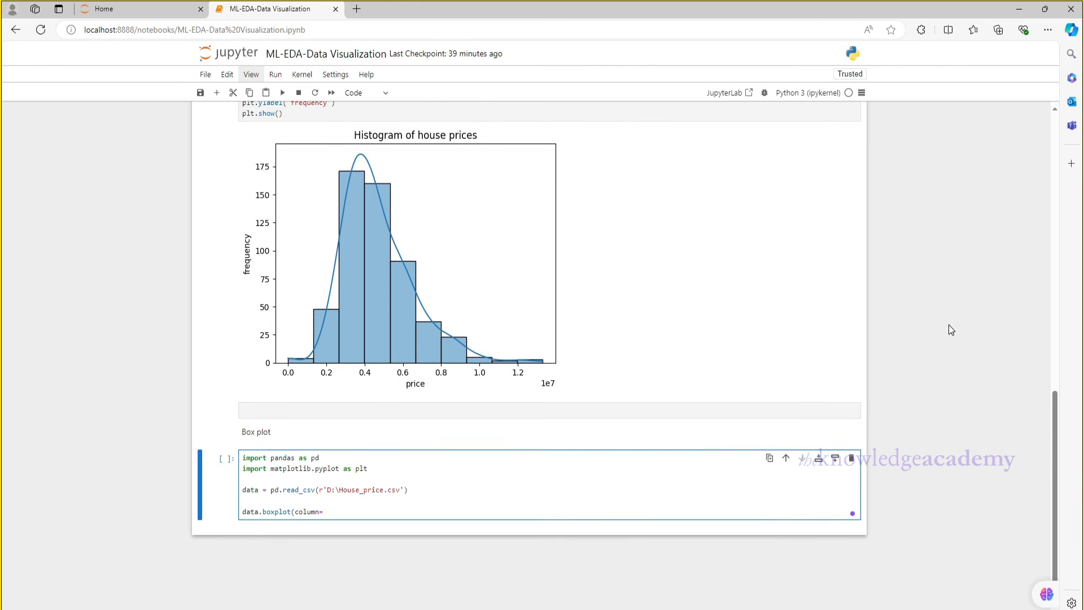
{"action": "type", "text": "['price'])"}
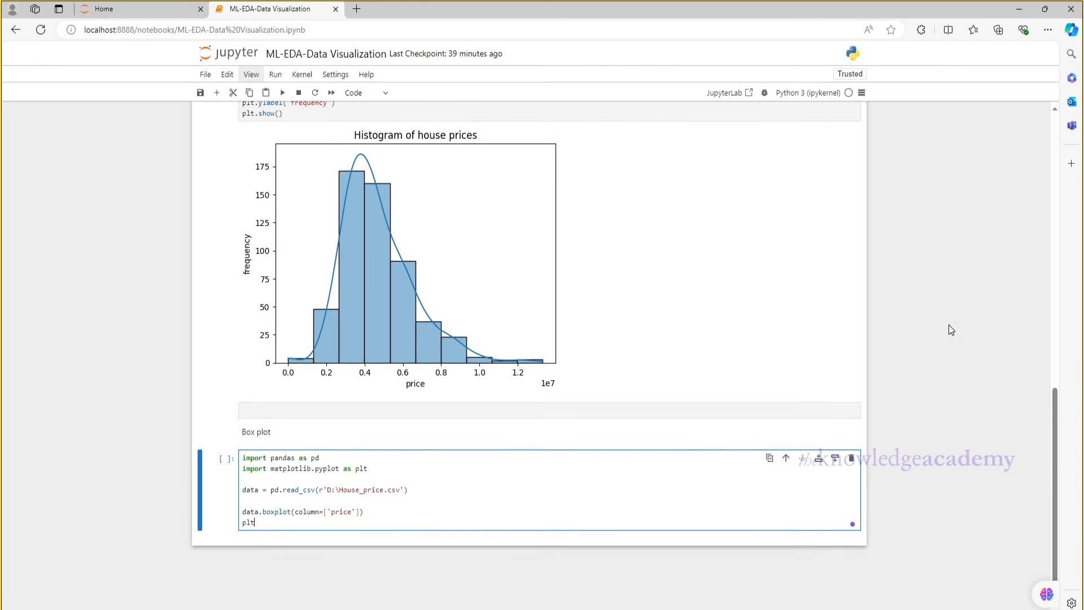
{"action": "type", "text": ".title('box plot of house prices')"}
{"action": "type", "text": "plt.ylabel"}
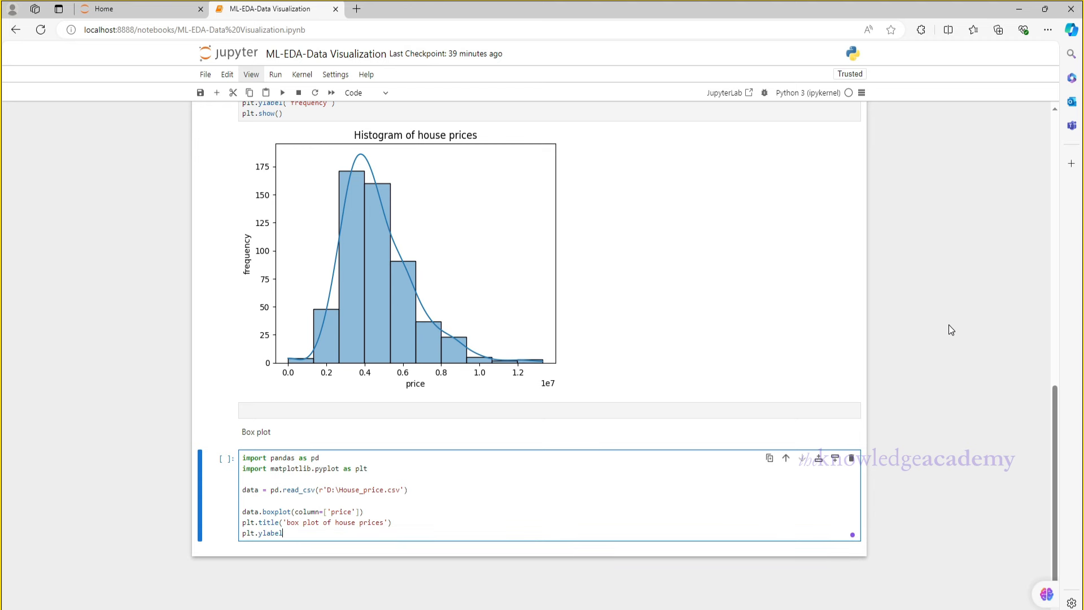
{"action": "type", "text": "('price')"}
{"action": "type", "text": "plt.show()"}
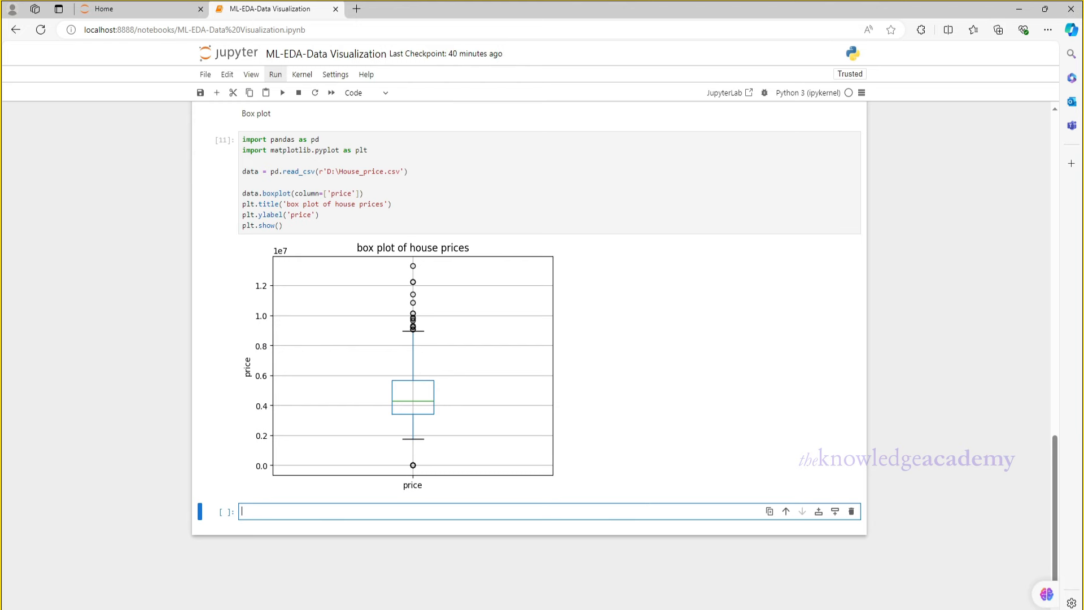
Scroll down below the box plot output to the Pair Plot heading area
{"action": "scroll", "scroll_direction": "down", "scroll_amount": 3}
{"action": "type", "text": "Pair Plot"}
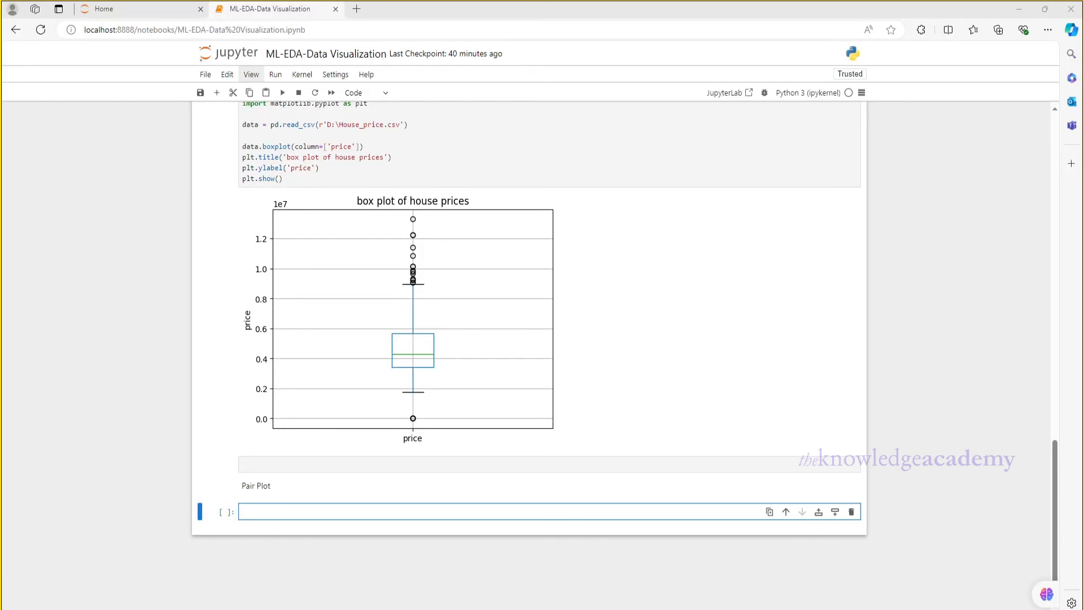
{"action": "mouse_move", "coordinate": [349, 498]}
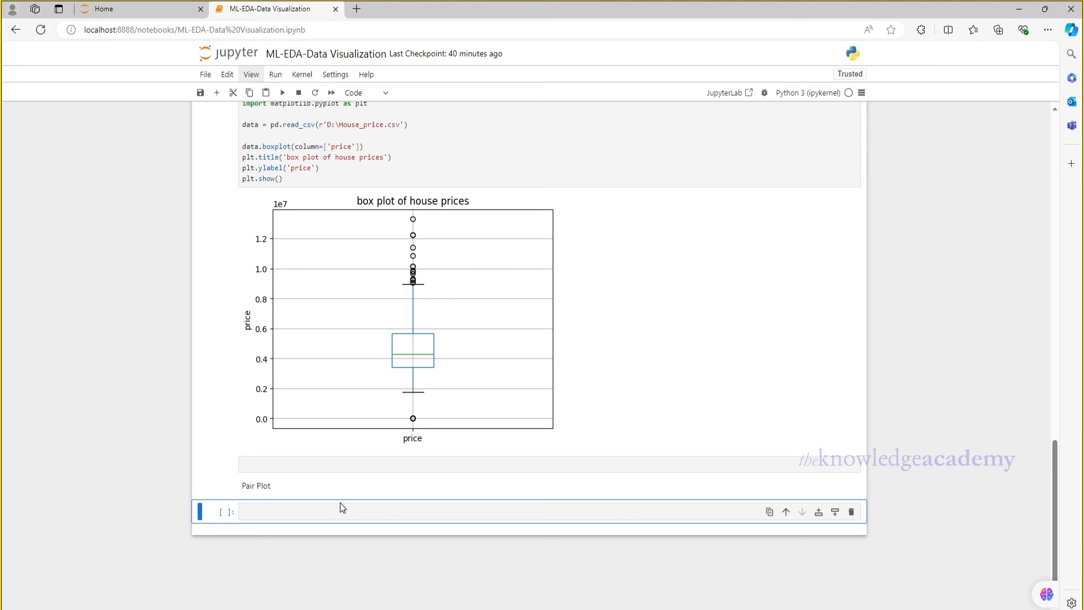
Import seaborn, read House_price.csv, and write sns.pairplot(data) titled 'pair plot example'
{"action": "type", "text": "import seaborn sd"}
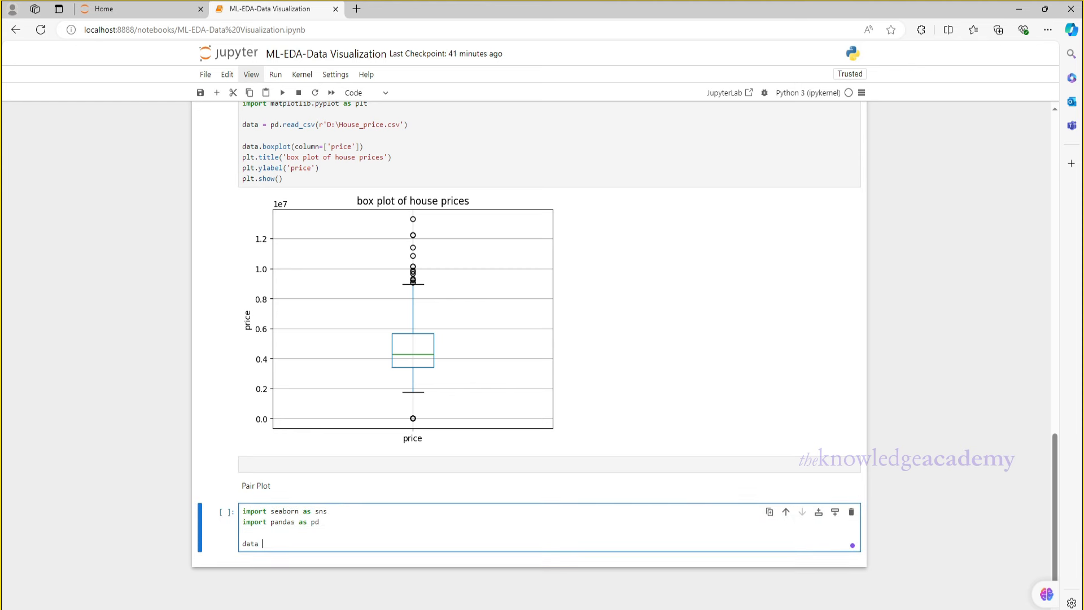
{"action": "type", "text": "= pd.read_csv(r"}
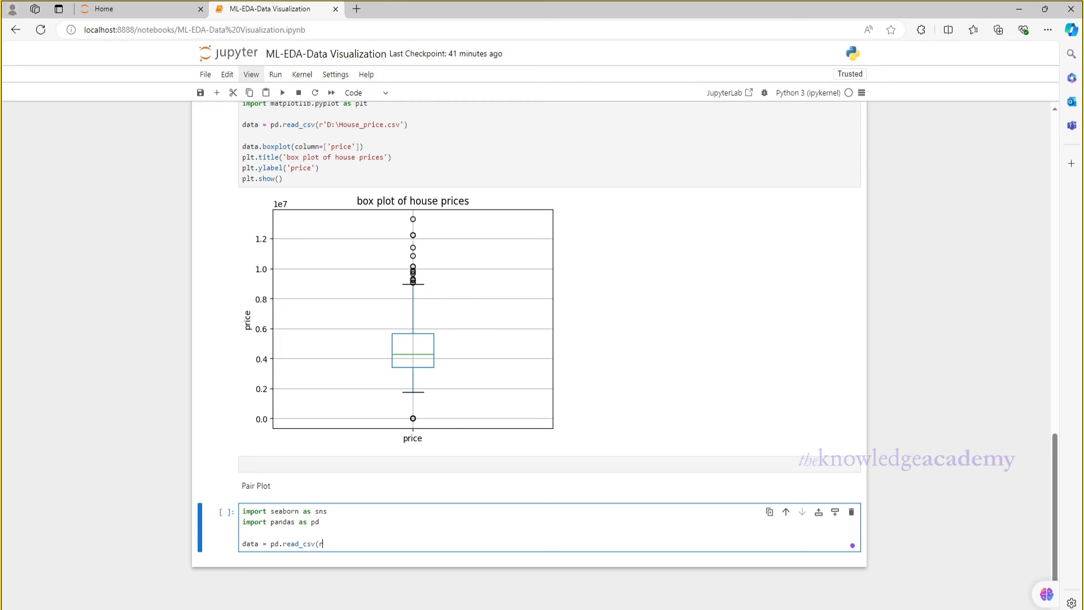
{"action": "type", "text": "'D:\\House_price.csv')"}
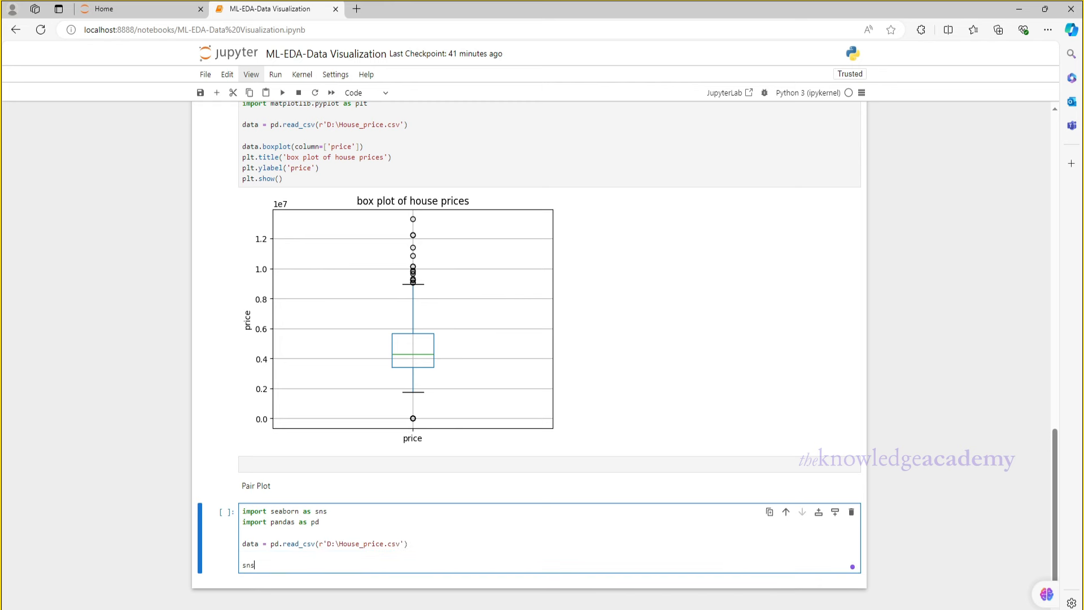
{"action": "type", "text": ".pairplot(data)"}
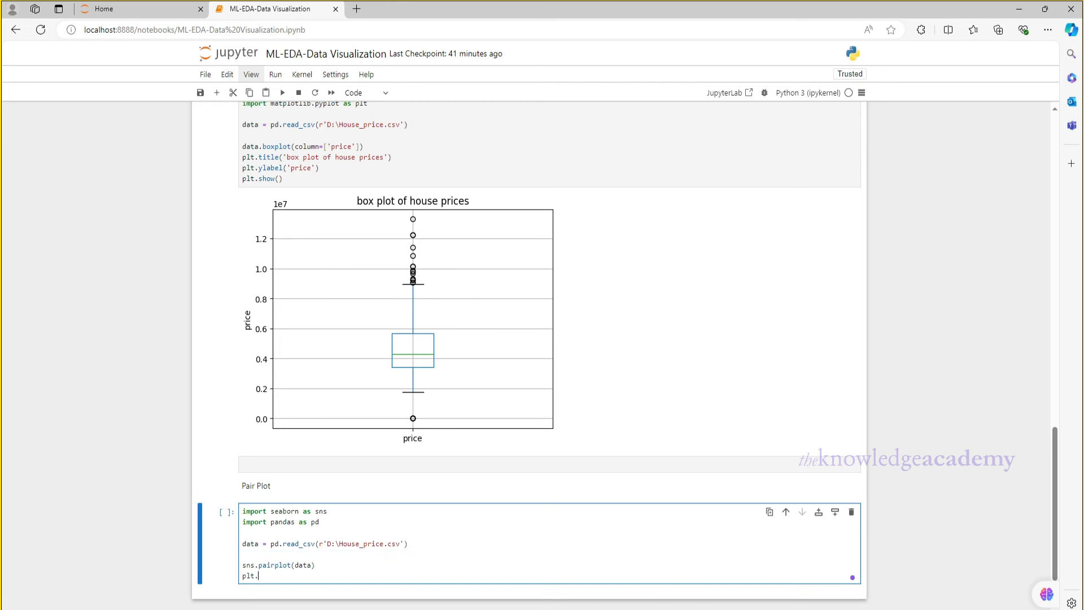
{"action": "type", "text": "title('pair plot example"}
{"action": "type", "text": "plt.show()"}
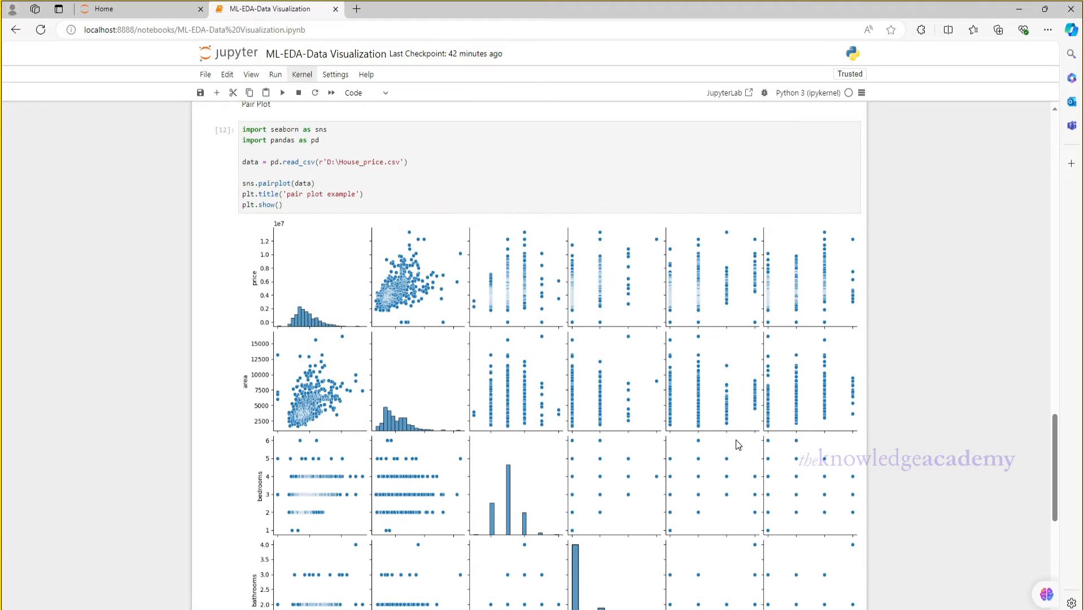
{"action": "scroll", "scroll_direction": "down", "scroll_amount": 3}
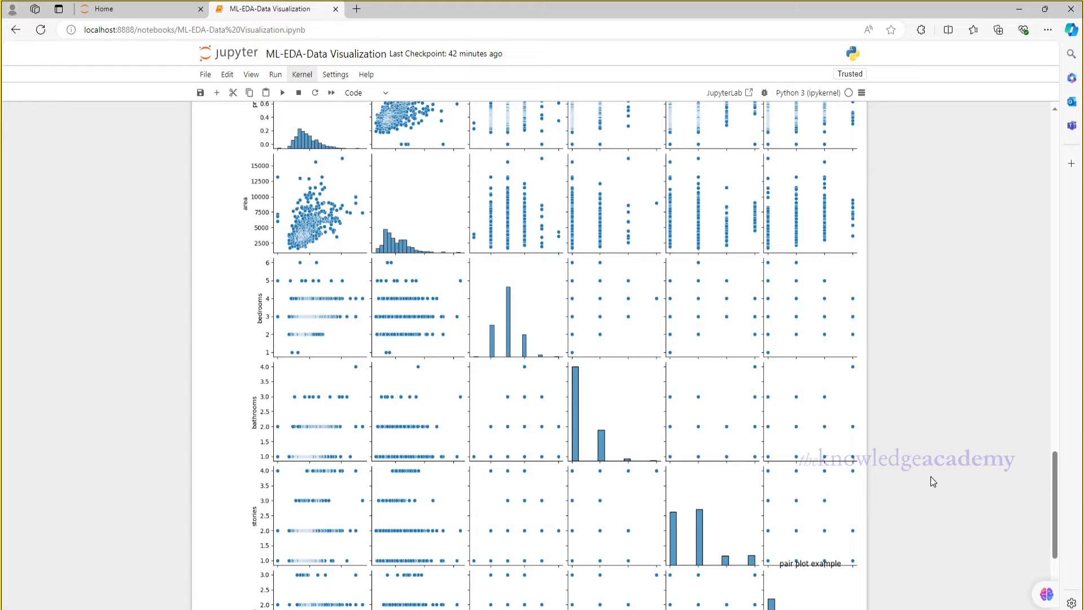
{"action": "scroll", "scroll_direction": "down", "scroll_amount": 3}
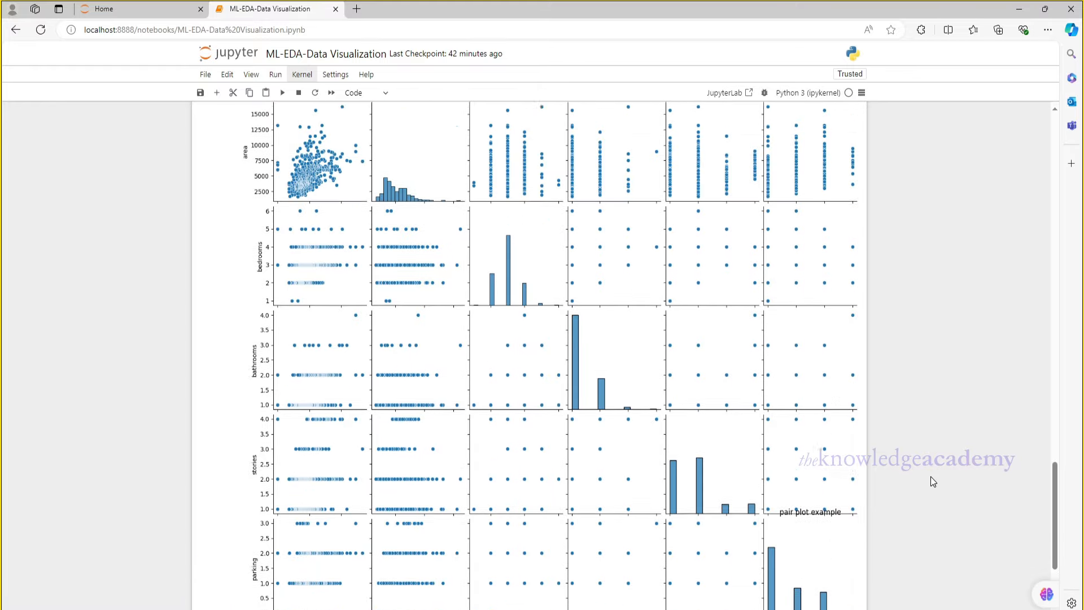
{"action": "scroll", "scroll_direction": "down", "scroll_amount": 3}
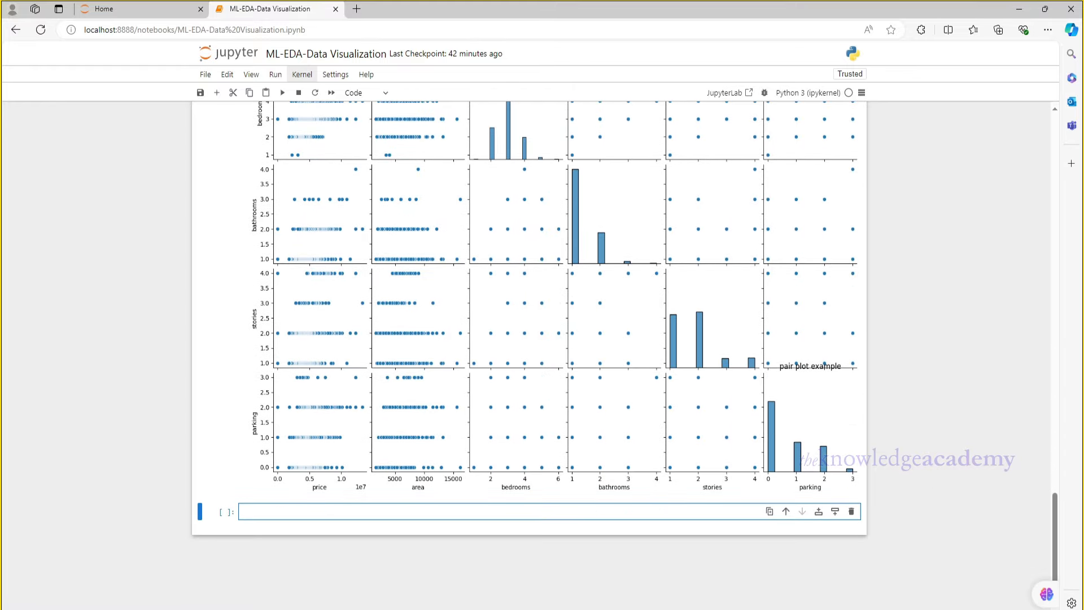
{"action": "scroll", "scroll_direction": "up", "scroll_amount": 3}
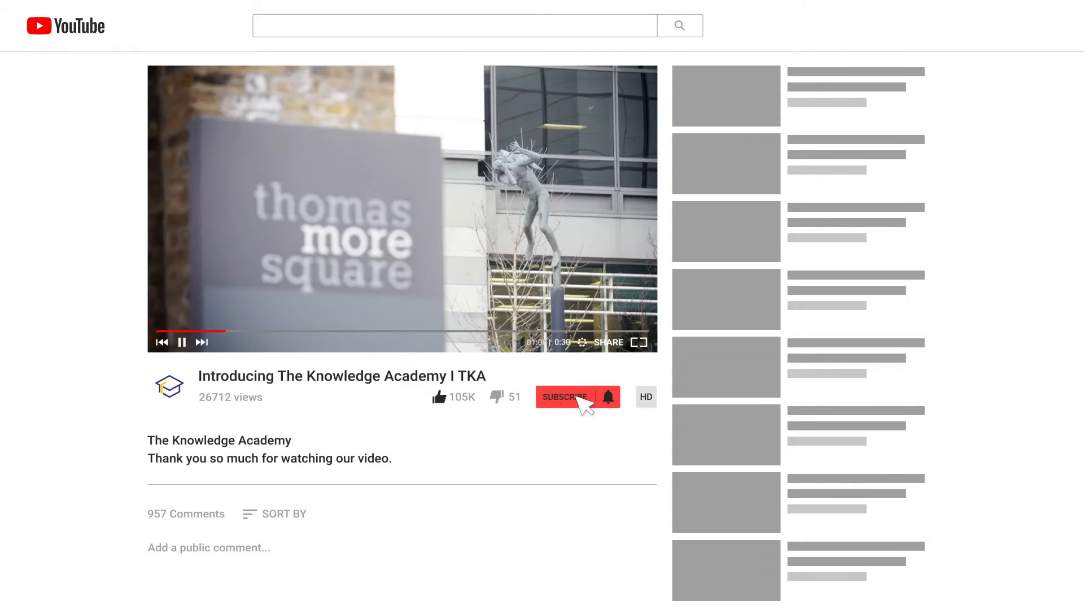
{"action": "left_click", "coordinate": [566, 396]}
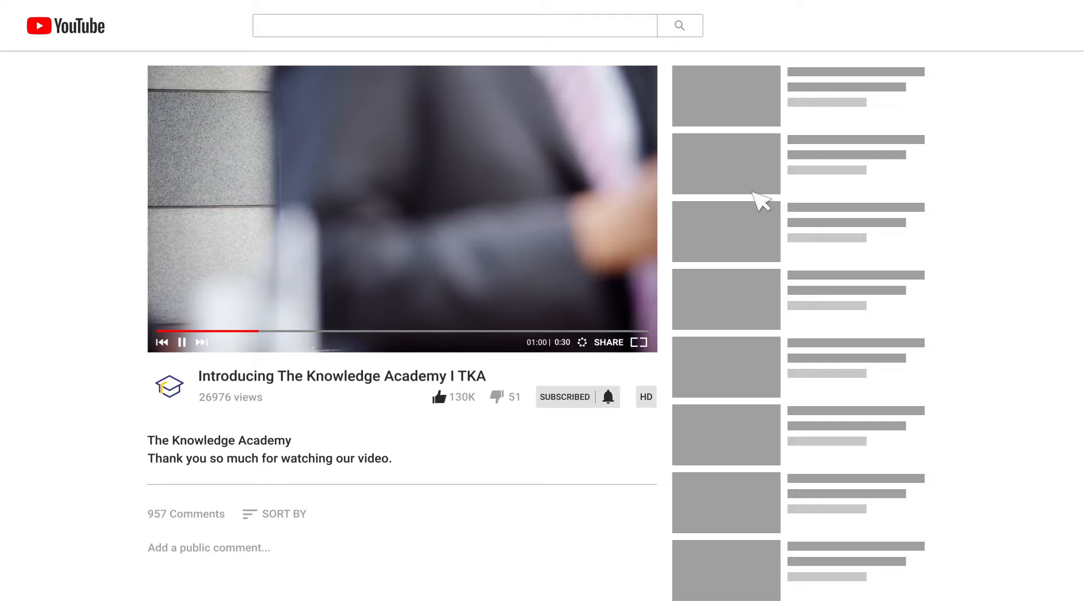